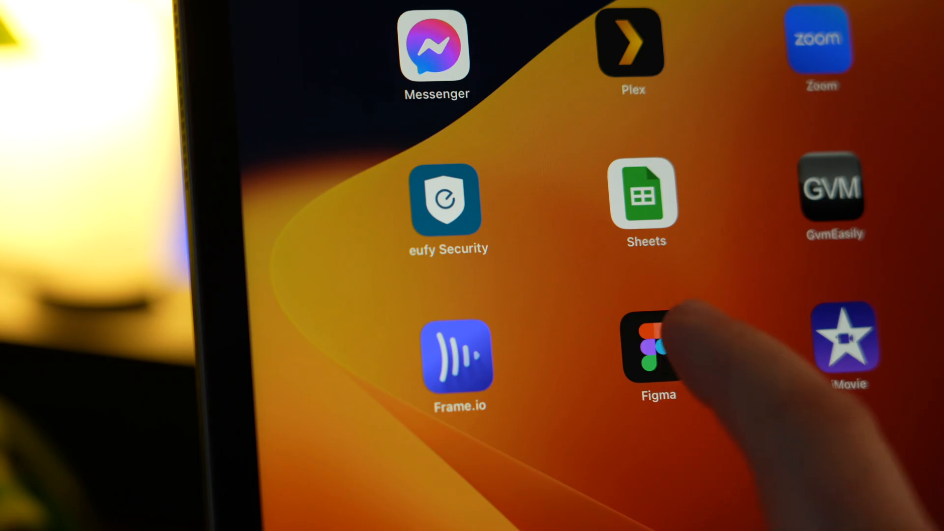
Launch Figma on the tablet to reach the recipe card design.
left_click(658, 355)
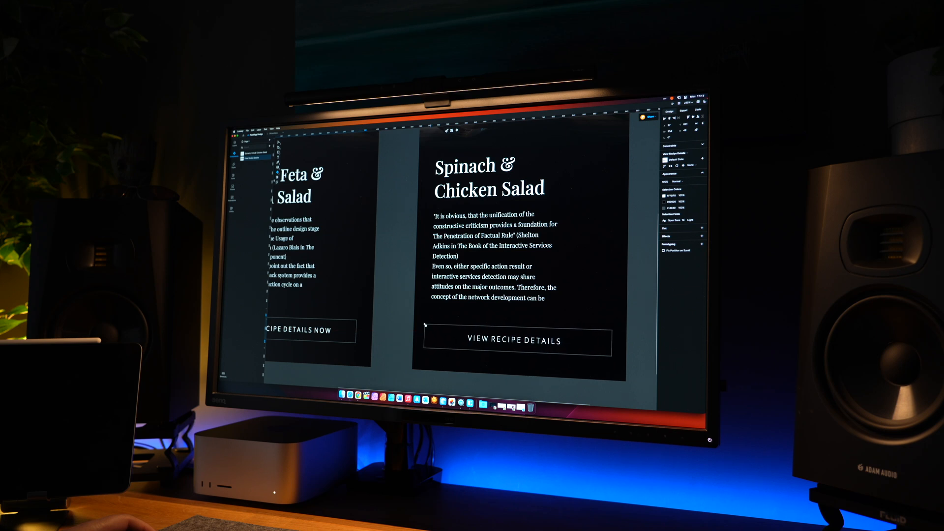
Give the View Recipe Details buttons a red stroke instead of the pale outline.
left_click(516, 341)
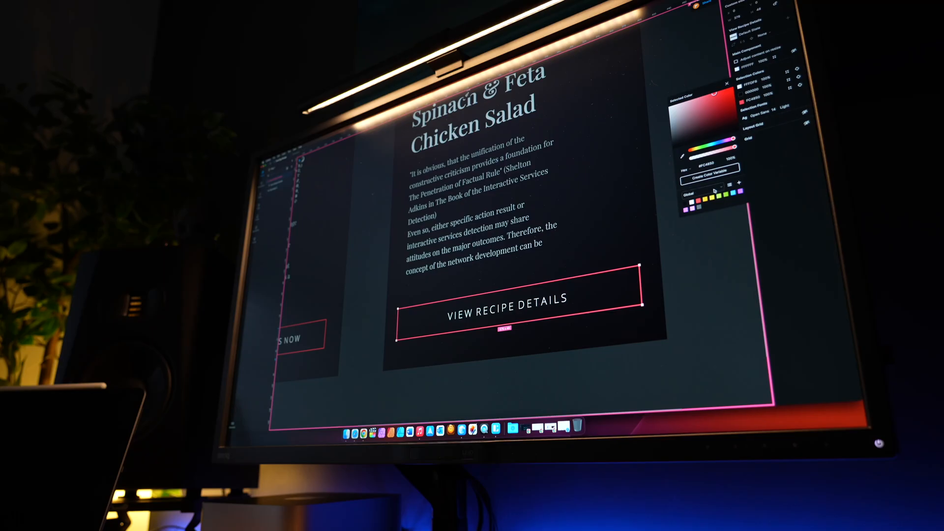
left_click(716, 193)
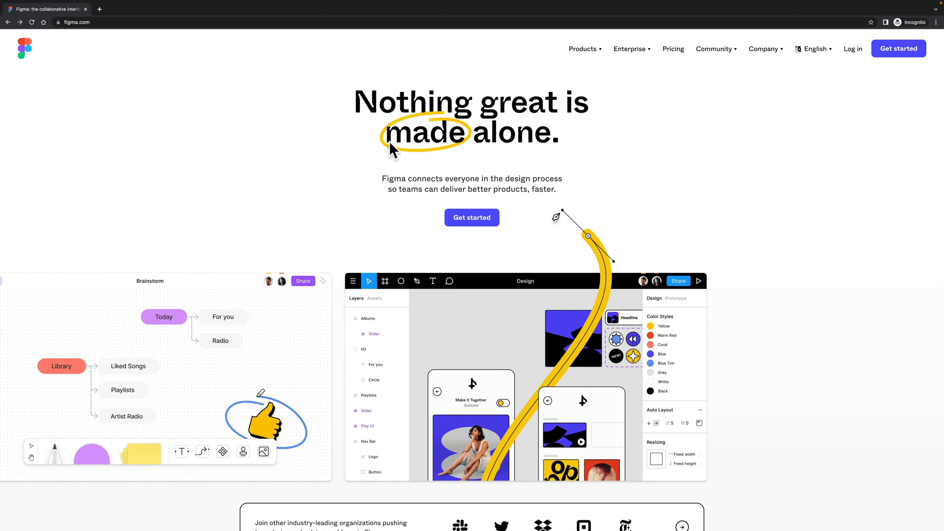
Bring up the Figma pricing plans (Starter, Professional, Organization), then head to Community.
left_click(672, 49)
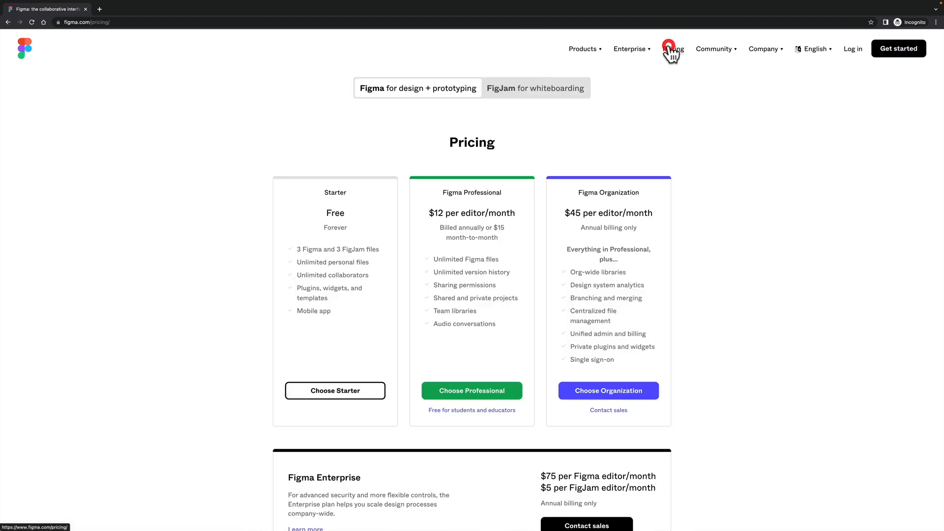
left_click(672, 49)
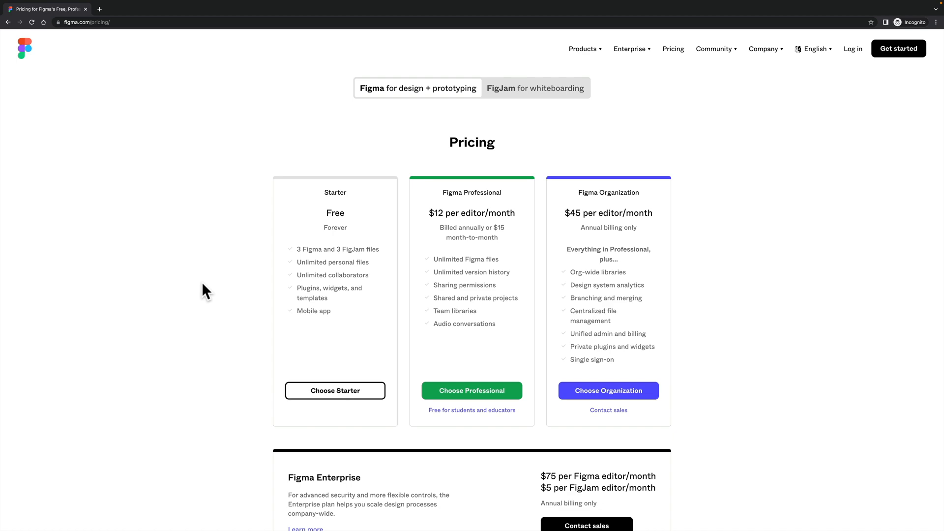
mouse_move(463, 285)
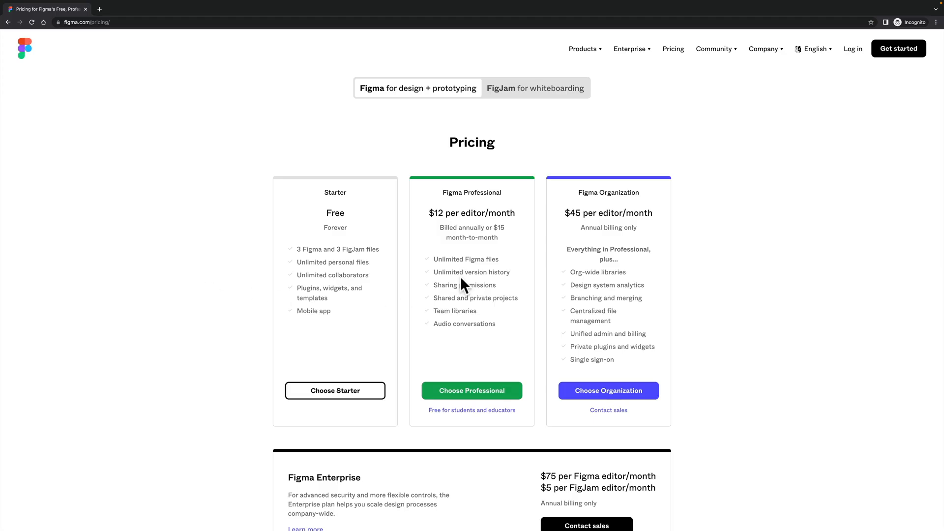
left_click(714, 49)
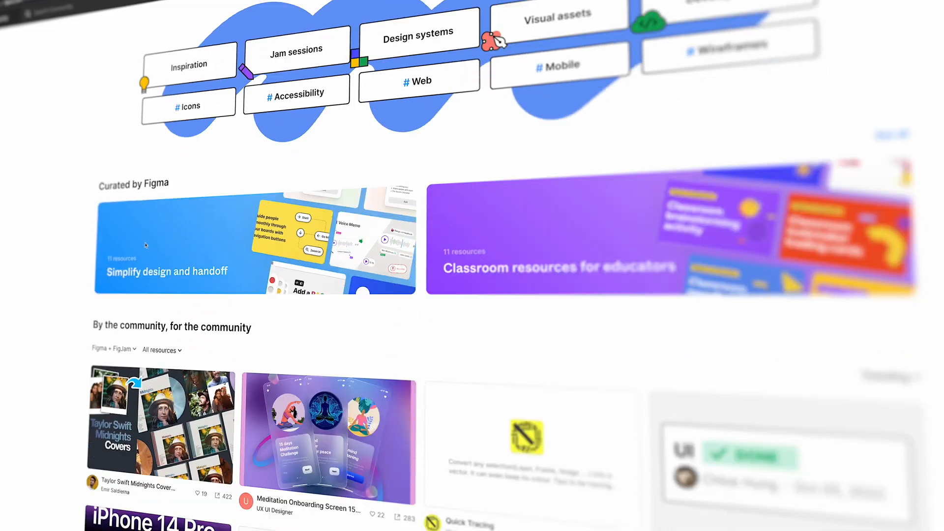
Open the Meditation Onboarding Screen community file, then the creator's Room Club chatroom design.
scroll("down", 3)
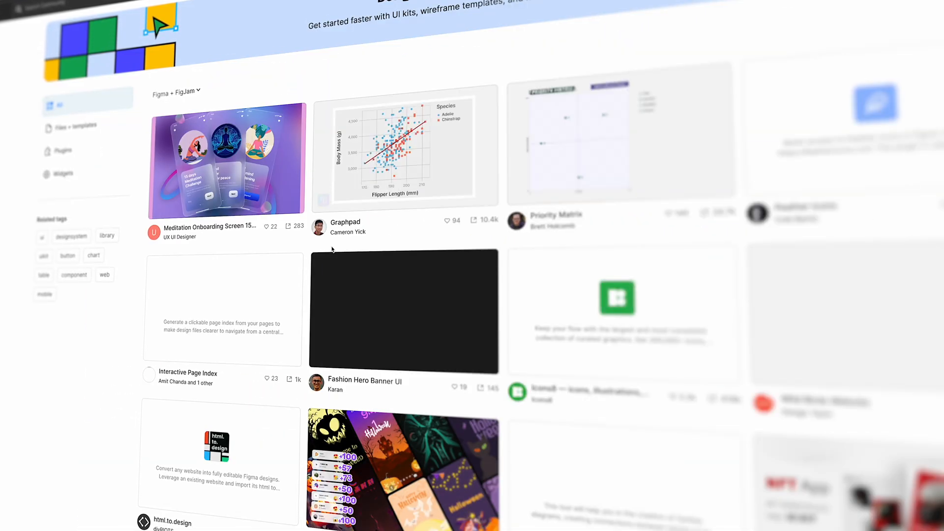
scroll("down", 3)
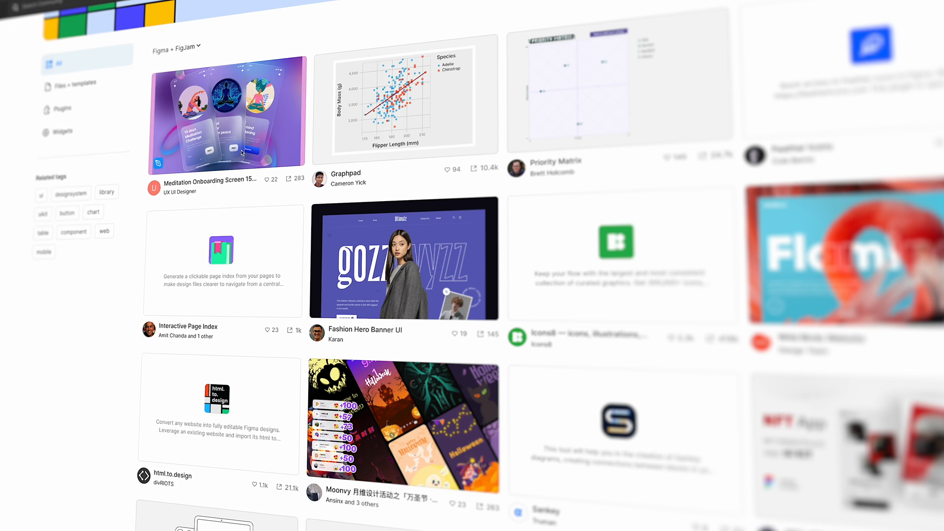
left_click(224, 114)
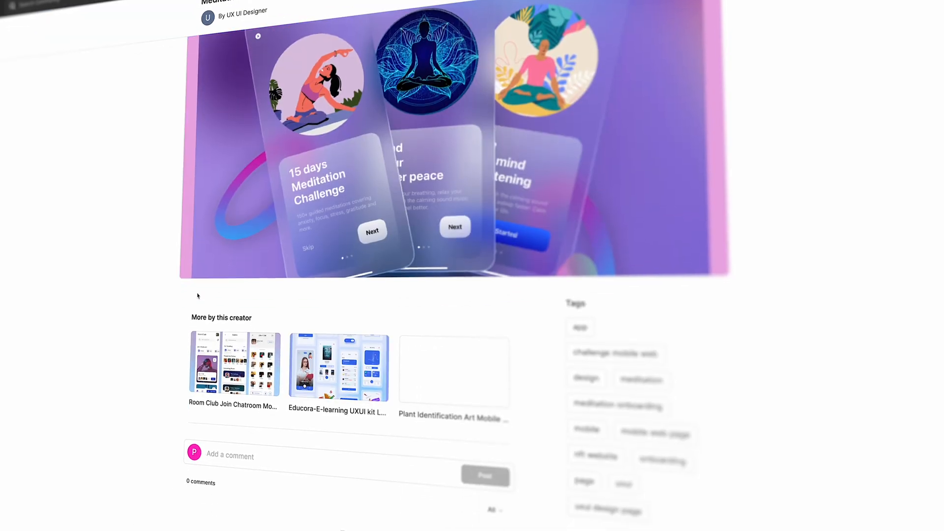
scroll("down", 3)
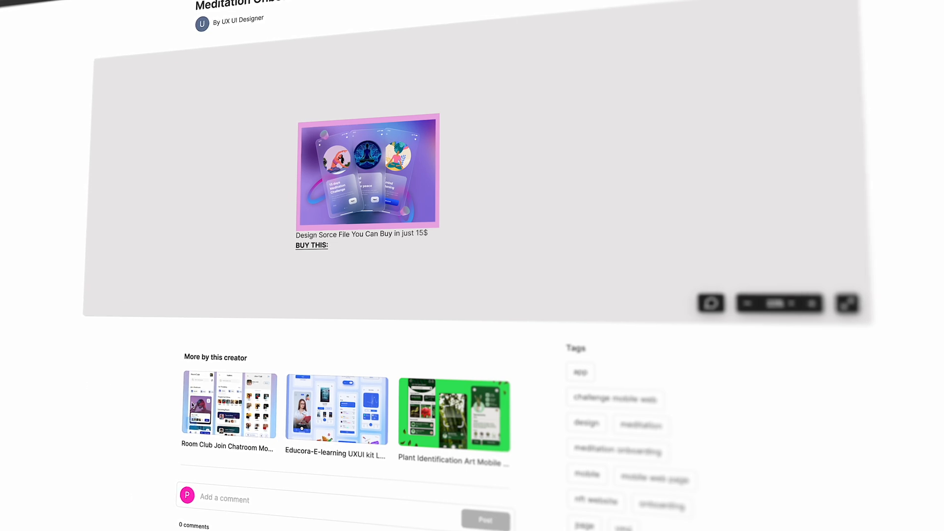
left_click(229, 403)
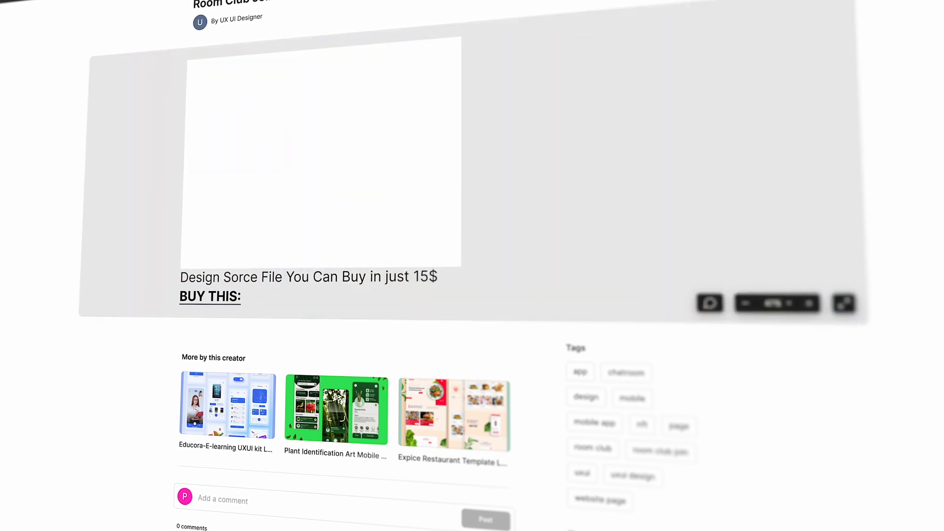
left_click(396, 9)
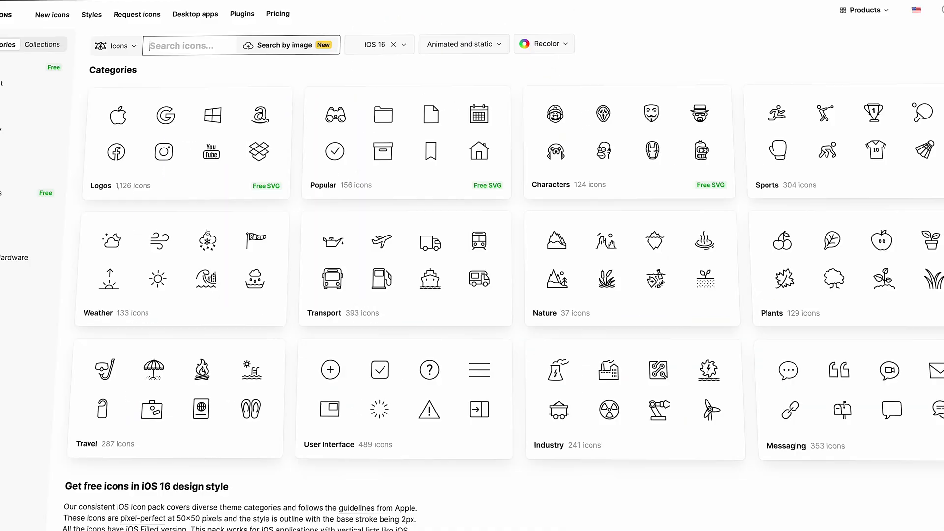
scroll("down", 3)
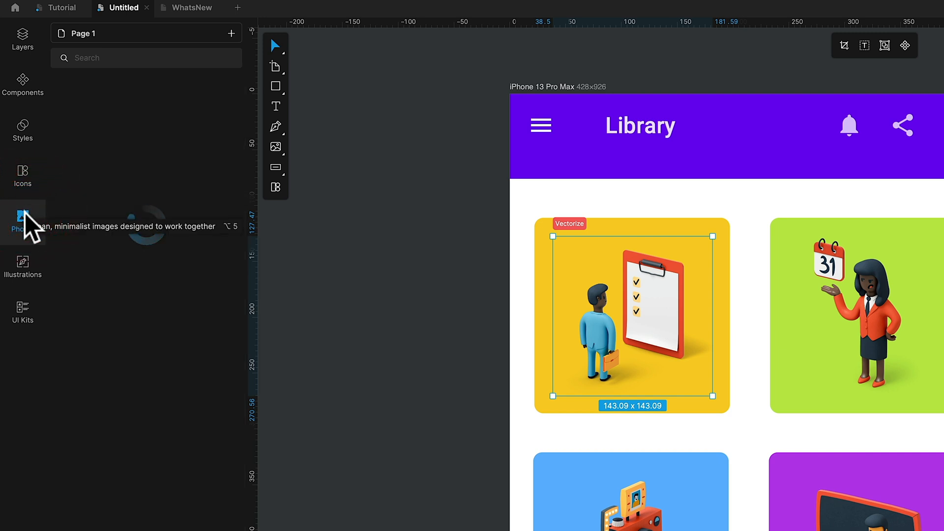
Show Lunacy's UI kit library with the Button group expanded into its variants.
left_click(22, 220)
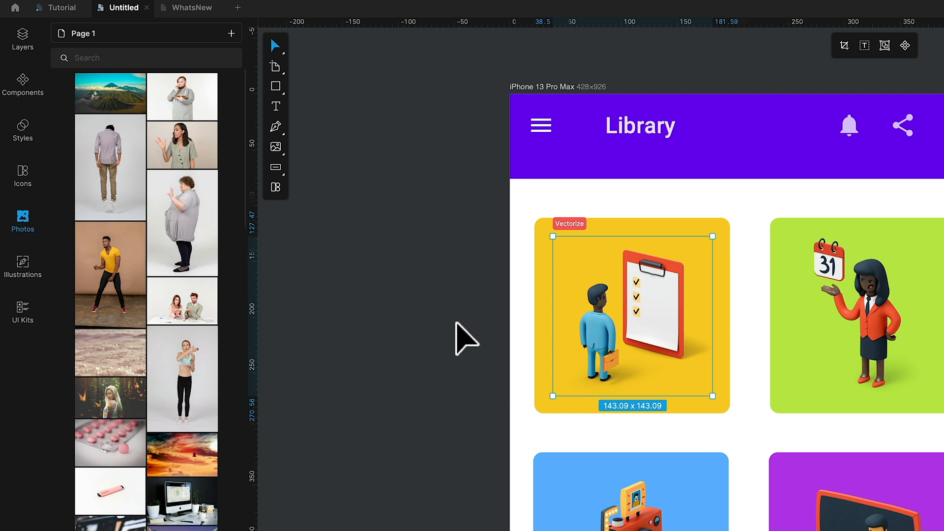
mouse_move(465, 340)
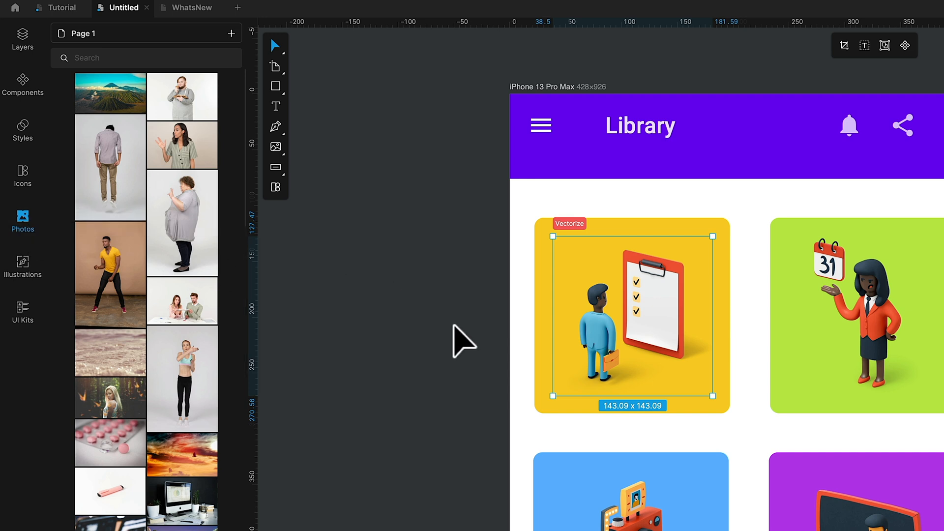
left_click(23, 310)
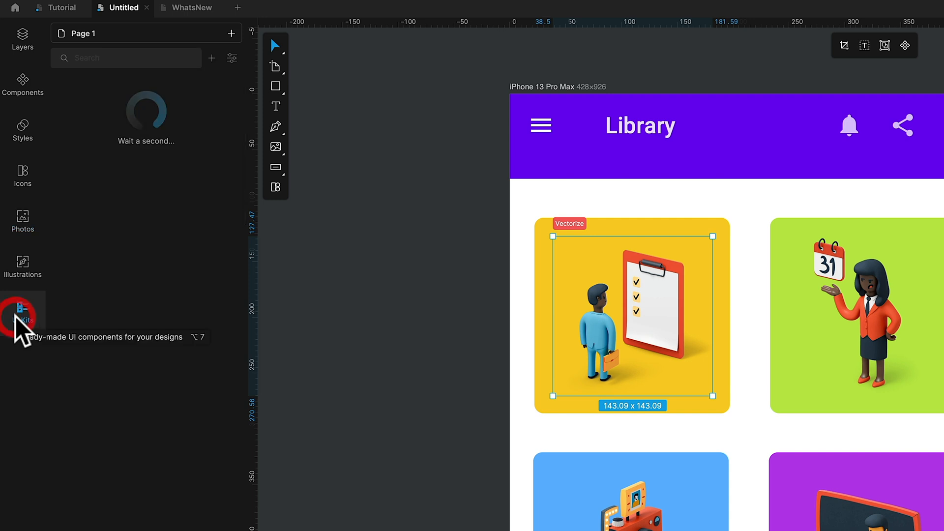
left_click(23, 310)
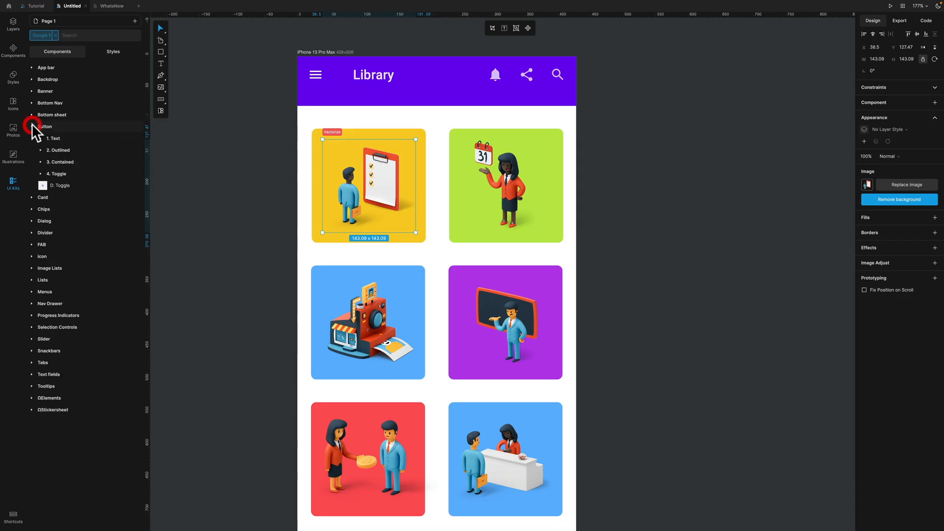
Switch from Lunacy to the browser showing the Icons8 illustrations pricing page.
left_click(41, 138)
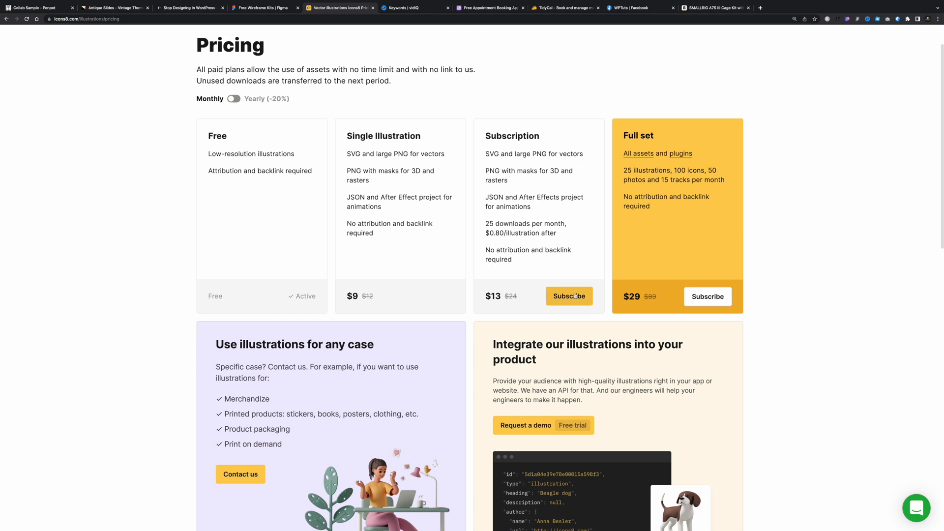
Switch the Icons8 illustration plans to yearly billing and review the prices.
left_click(234, 98)
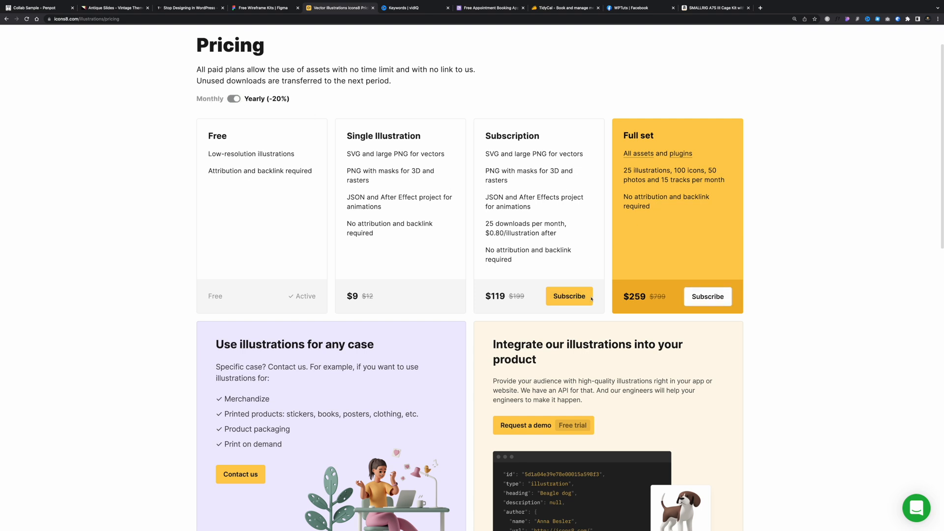
scroll("down", 3)
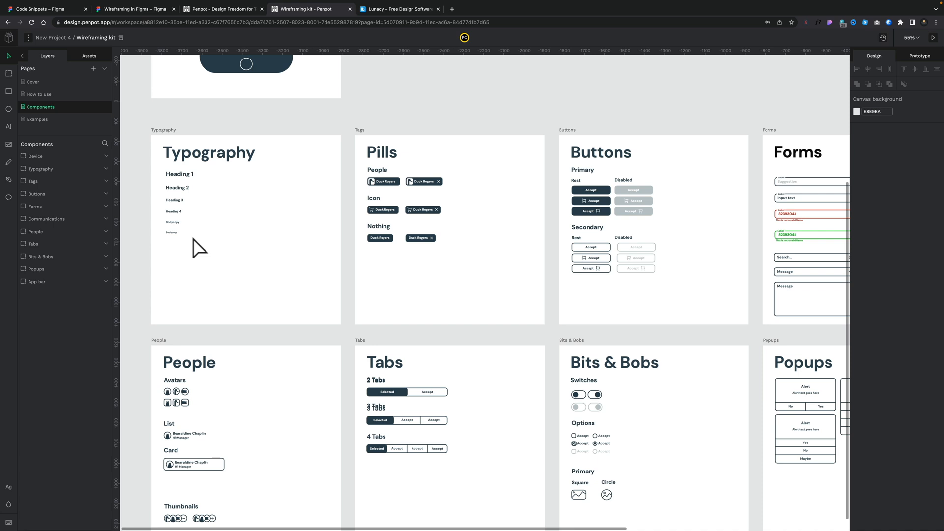
Scroll to the Phone board and show the Wireframing kit's local library assets.
scroll("down", 3)
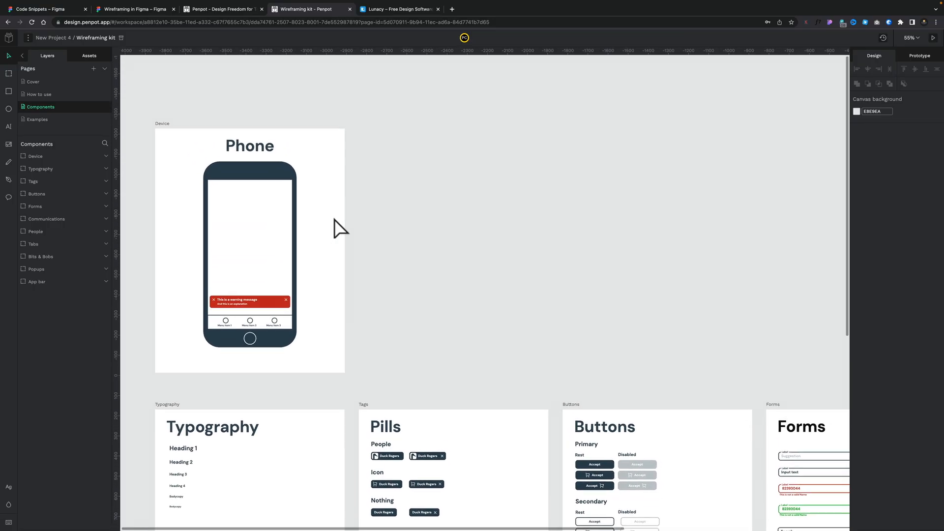
scroll("down", 3)
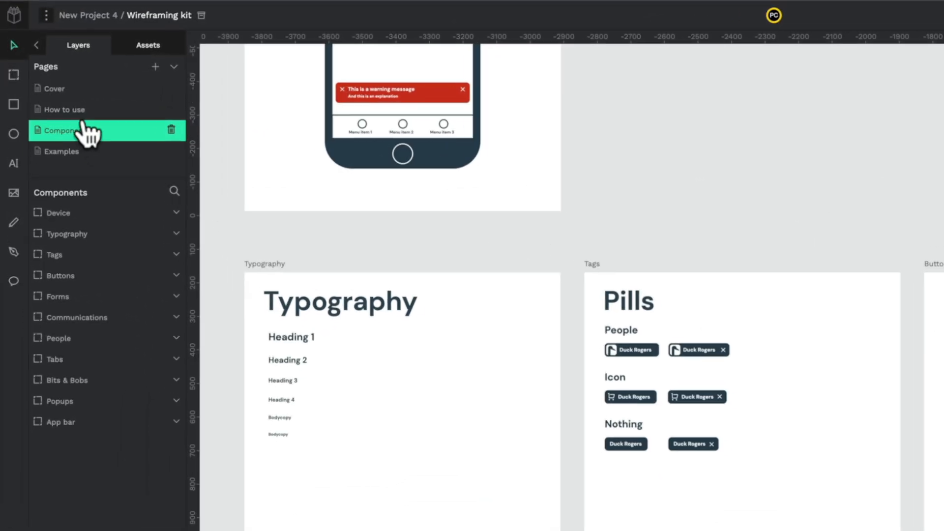
left_click(147, 44)
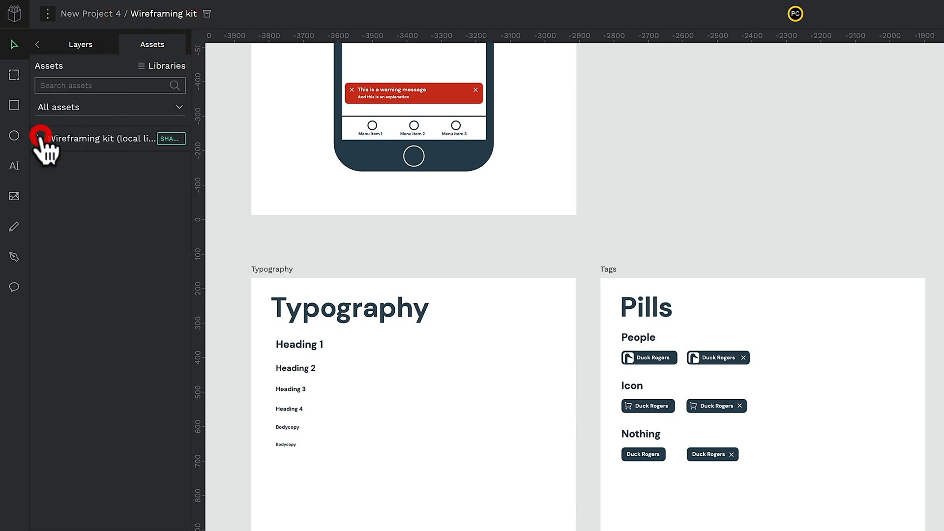
left_click(109, 108)
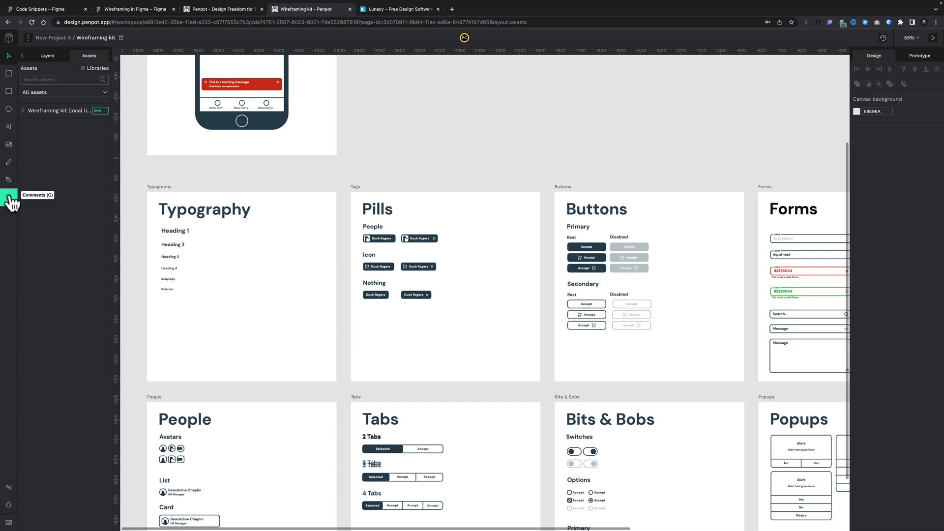
Post the comment "This is a comment" on the Typography board with the Comments tool.
left_click(9, 199)
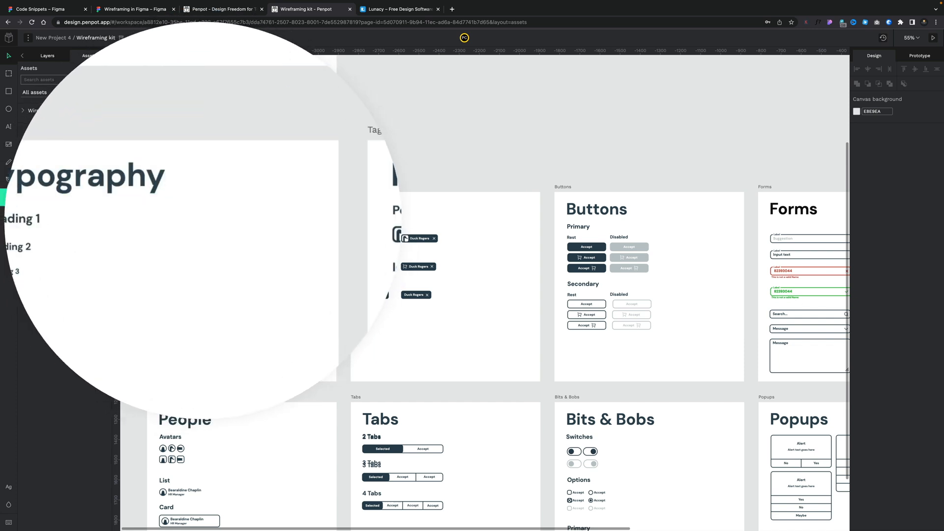
left_click(921, 54)
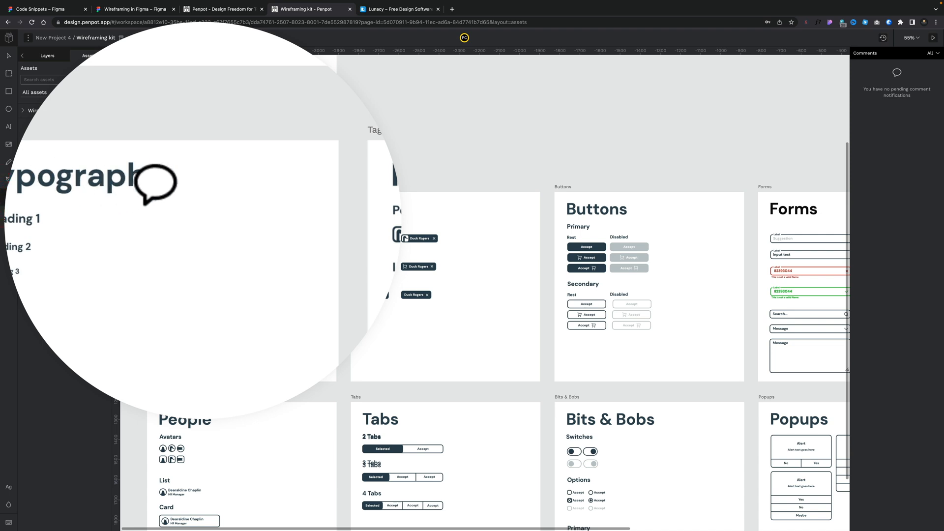
left_click(156, 184)
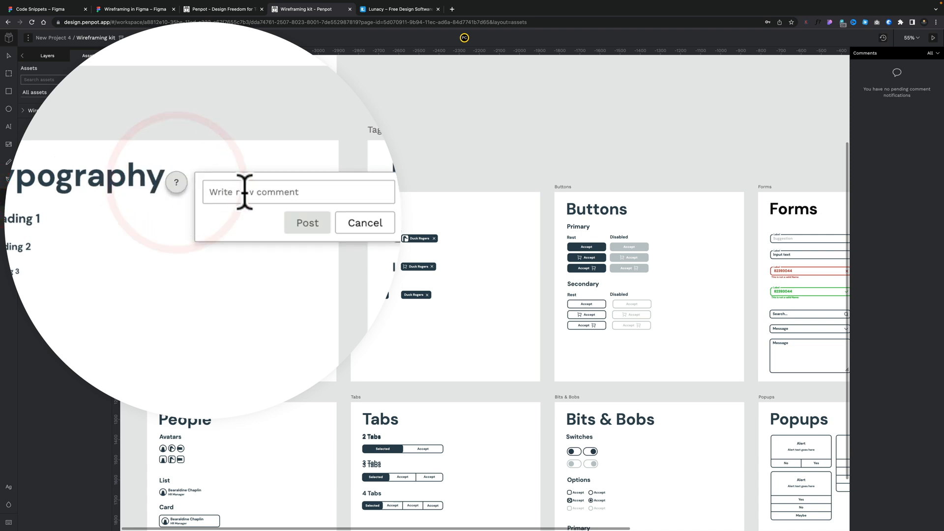
type("This is a comment")
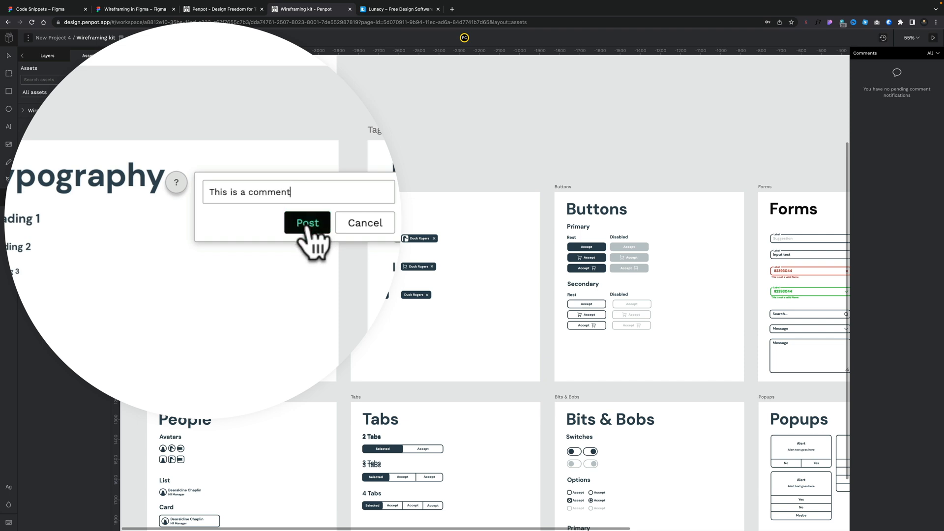
left_click(306, 222)
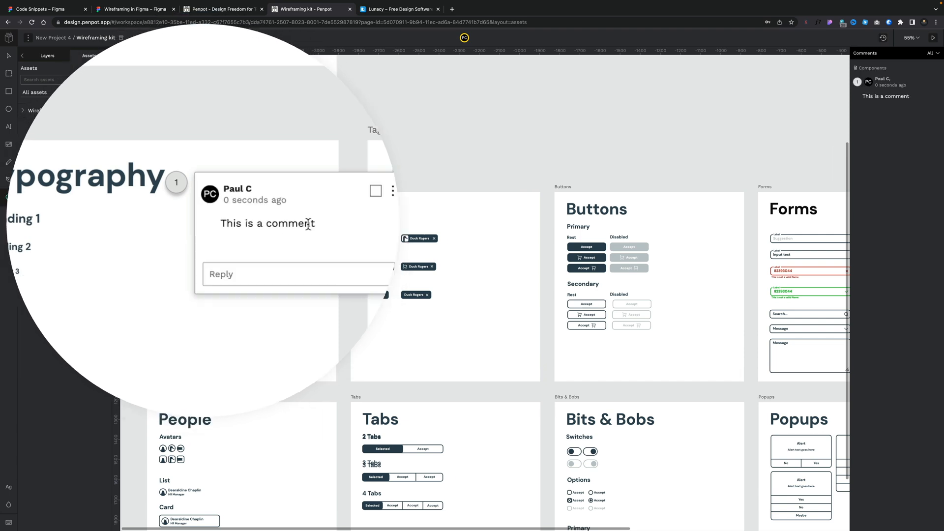